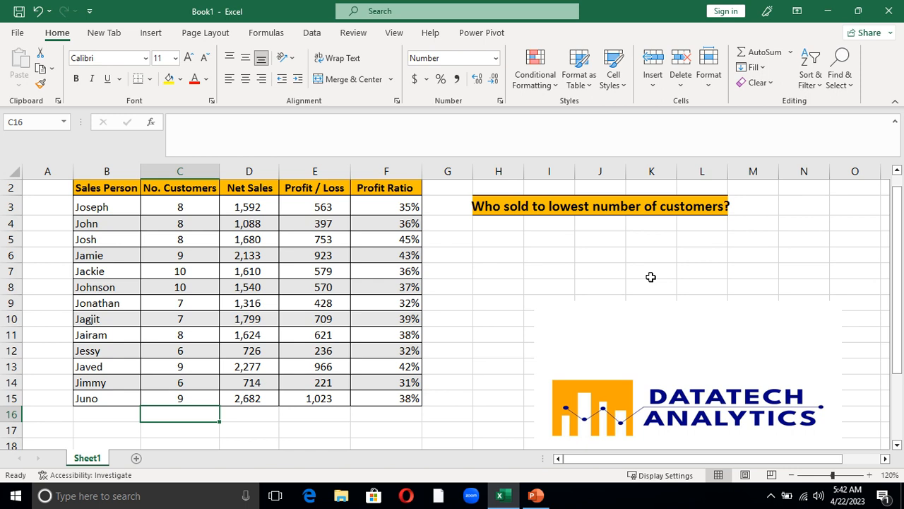
{"action": "mouse_move", "coordinate": [507, 220]}
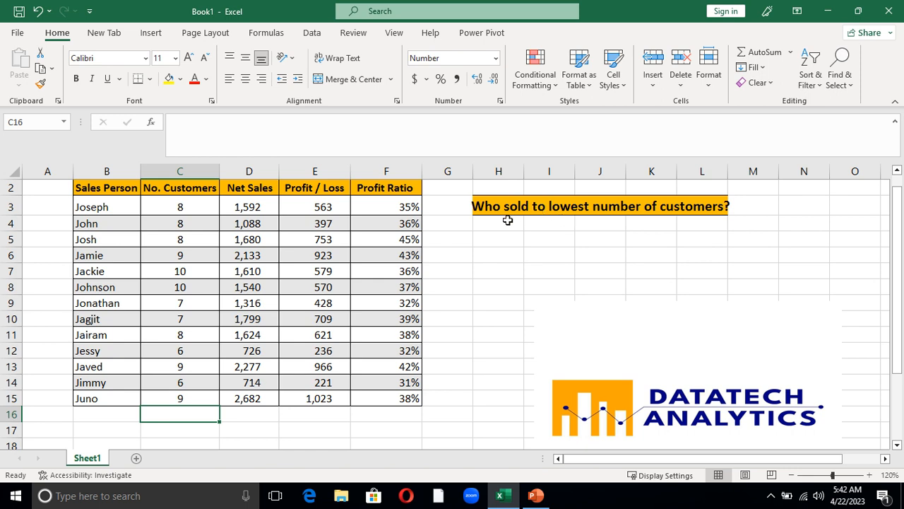
{"action": "mouse_move", "coordinate": [503, 220]}
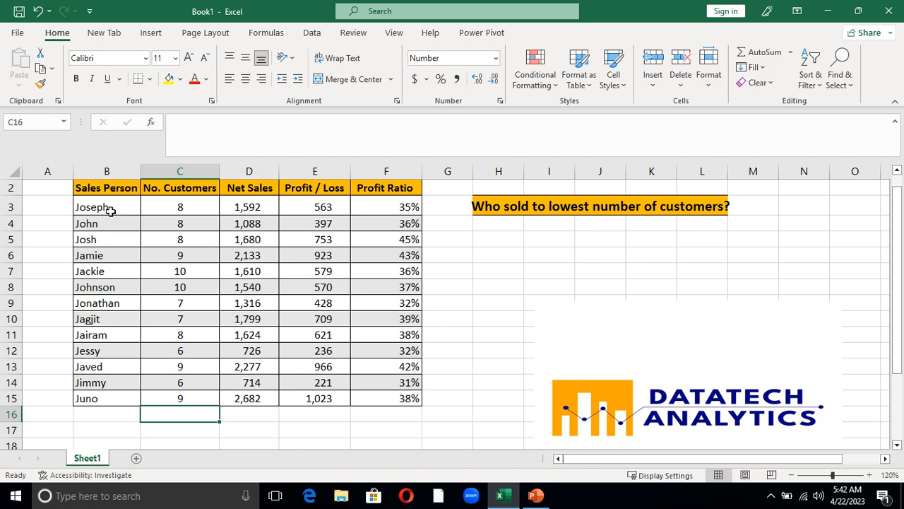
{"action": "mouse_move", "coordinate": [207, 274]}
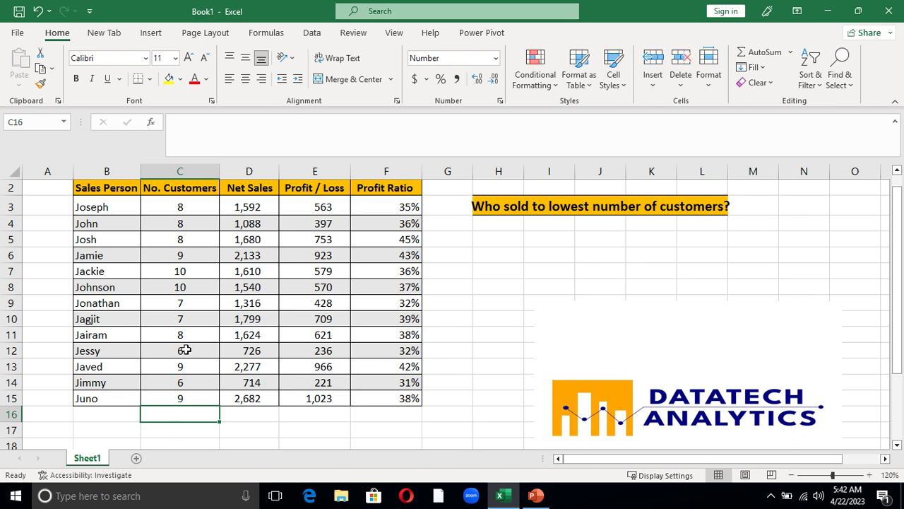
{"action": "mouse_move", "coordinate": [103, 344]}
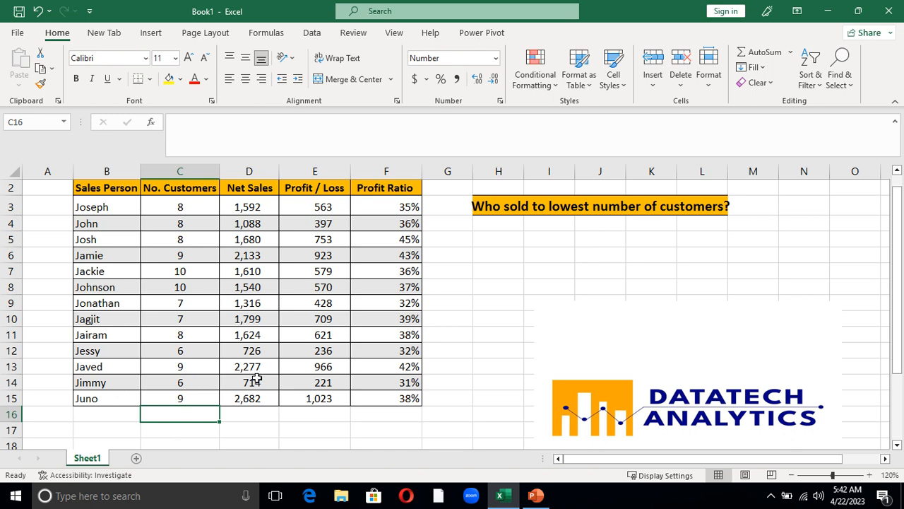
{"action": "mouse_move", "coordinate": [292, 353]}
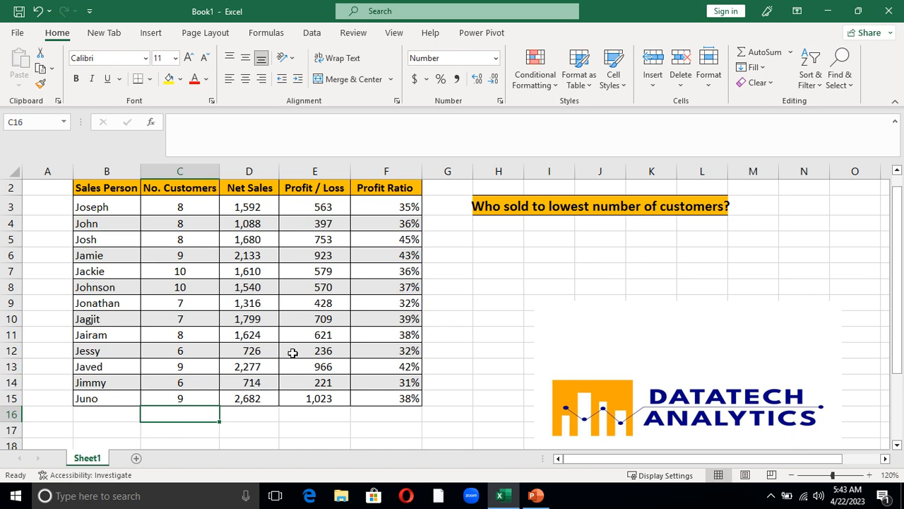
{"action": "mouse_move", "coordinate": [108, 341]}
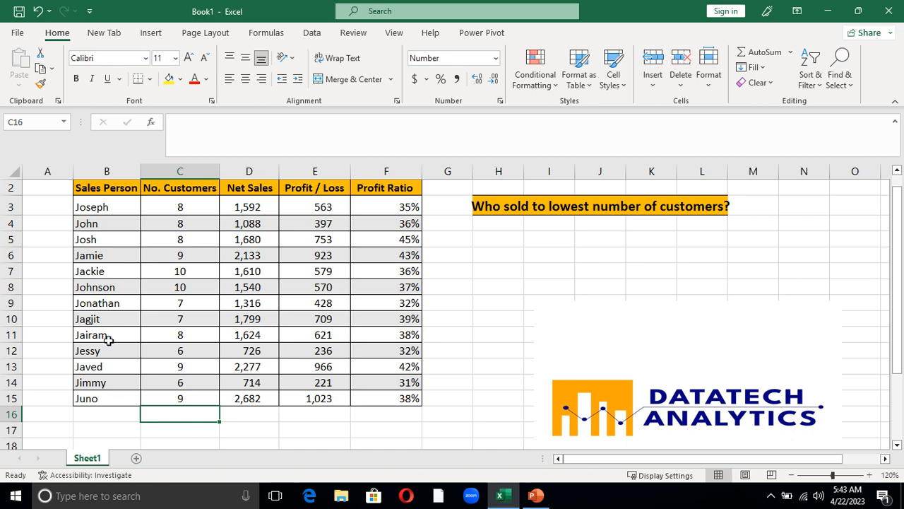
{"action": "mouse_move", "coordinate": [183, 359]}
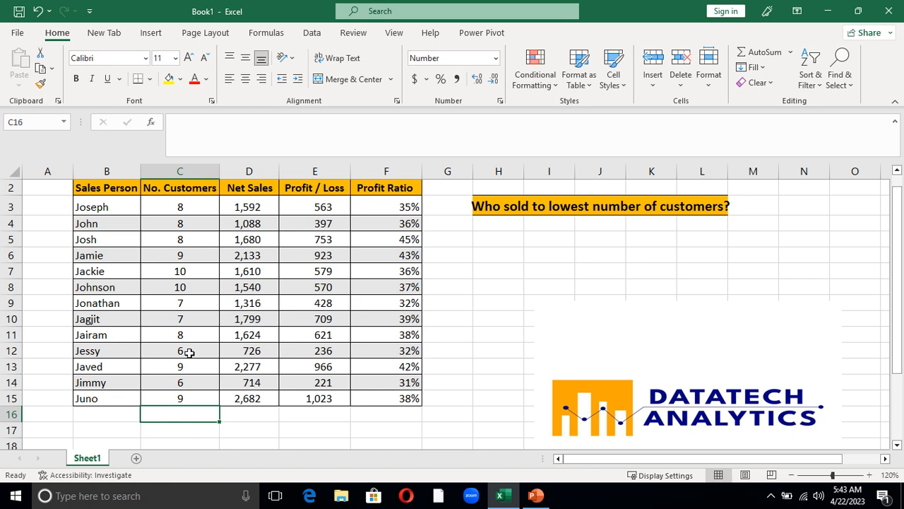
{"action": "mouse_move", "coordinate": [105, 351]}
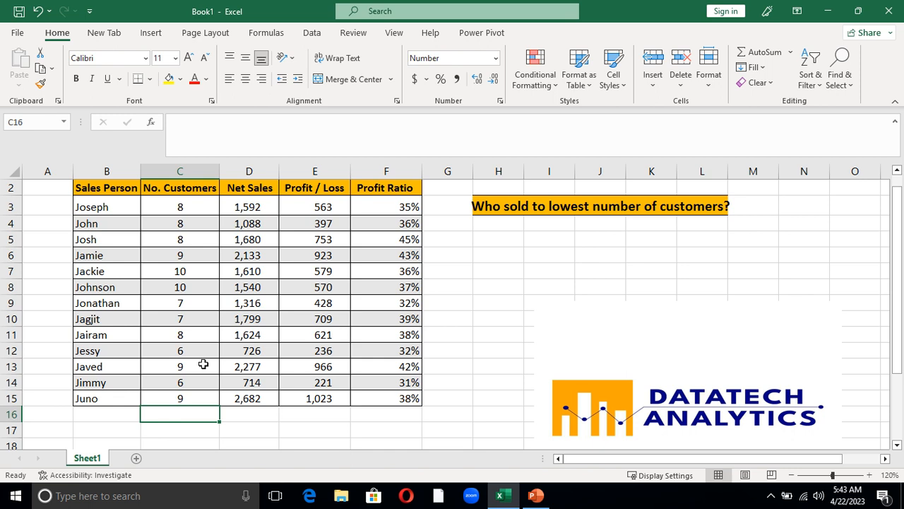
{"action": "mouse_move", "coordinate": [171, 367]}
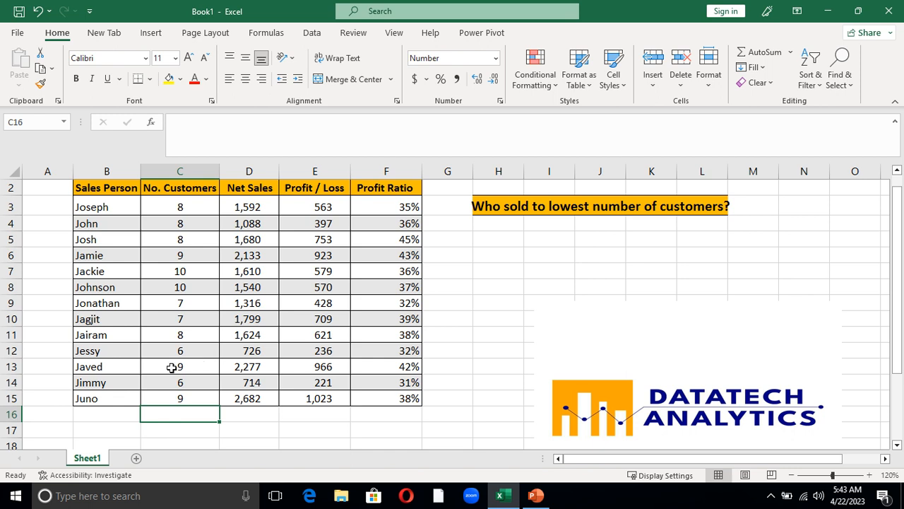
{"action": "mouse_move", "coordinate": [464, 314]}
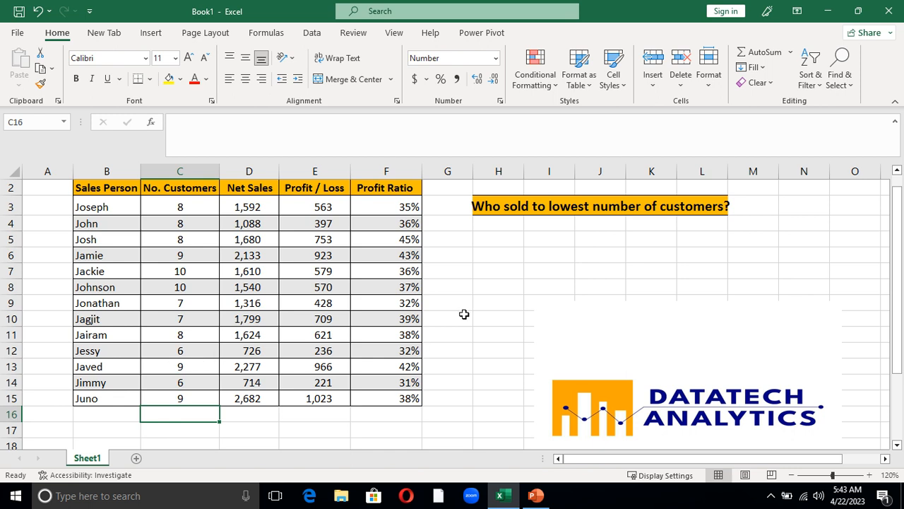
{"action": "mouse_move", "coordinate": [283, 378]}
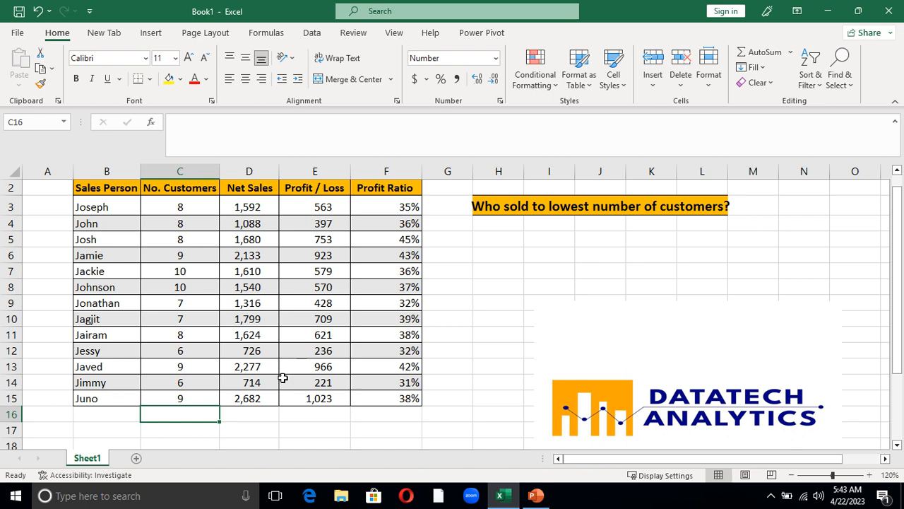
{"action": "mouse_move", "coordinate": [103, 360]}
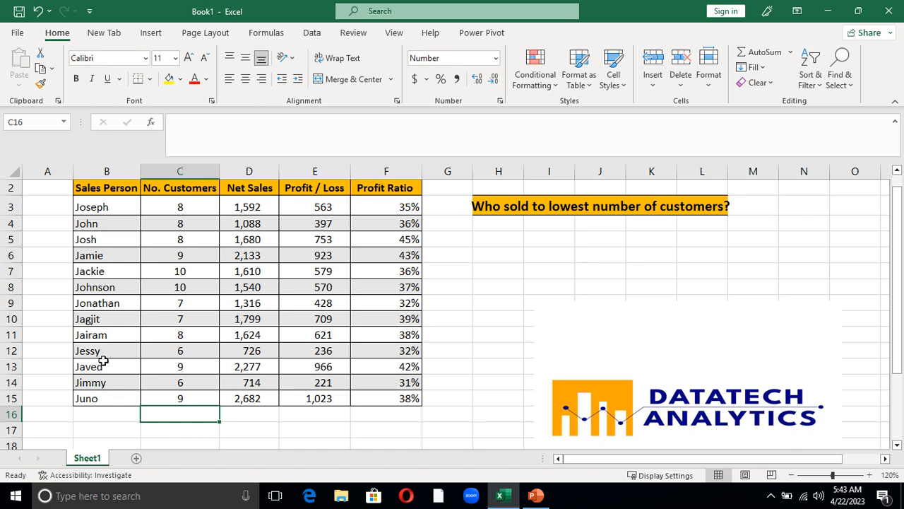
{"action": "mouse_move", "coordinate": [163, 387]}
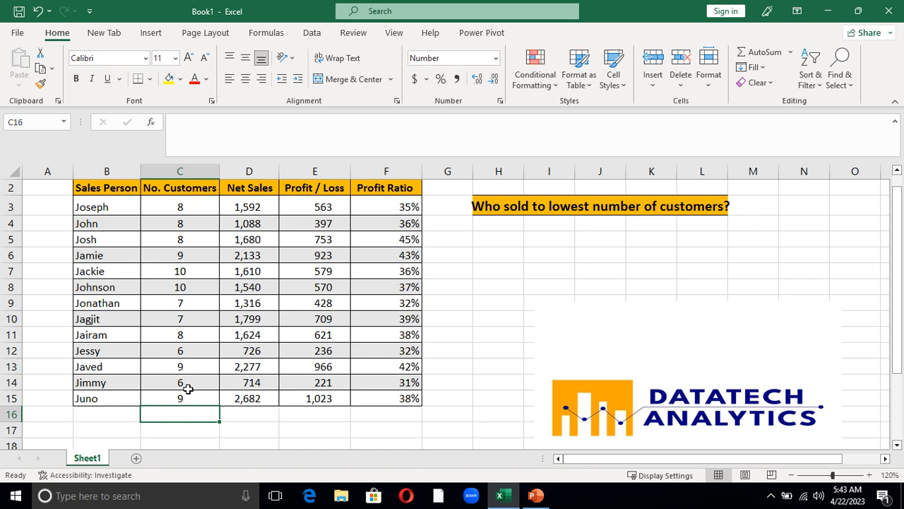
{"action": "mouse_move", "coordinate": [498, 238]}
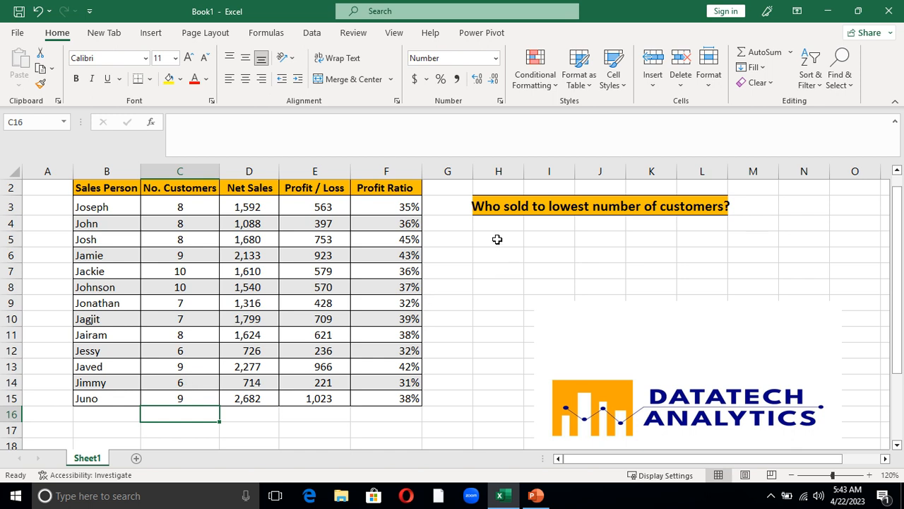
Step: Start an INDEX formula in H5 using the salesperson names B3:B15 as the array
{"action": "left_click", "coordinate": [498, 238]}
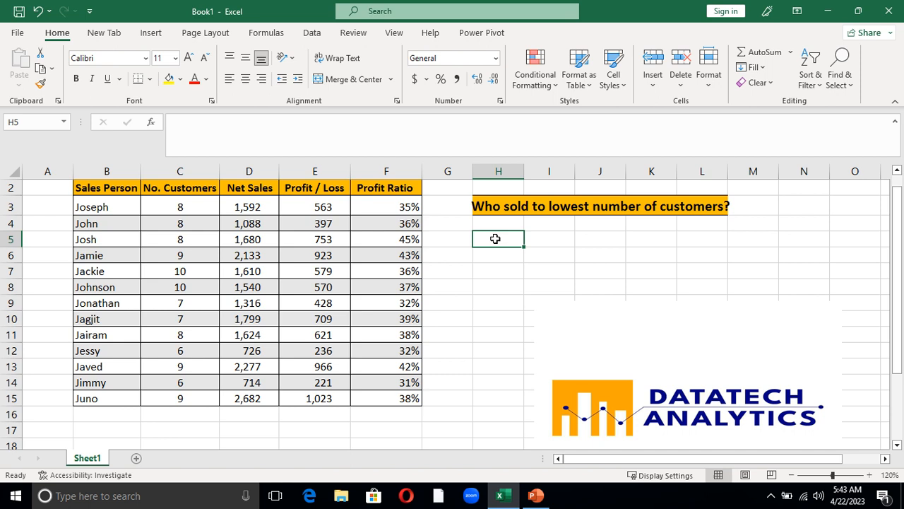
{"action": "type", "text": "="}
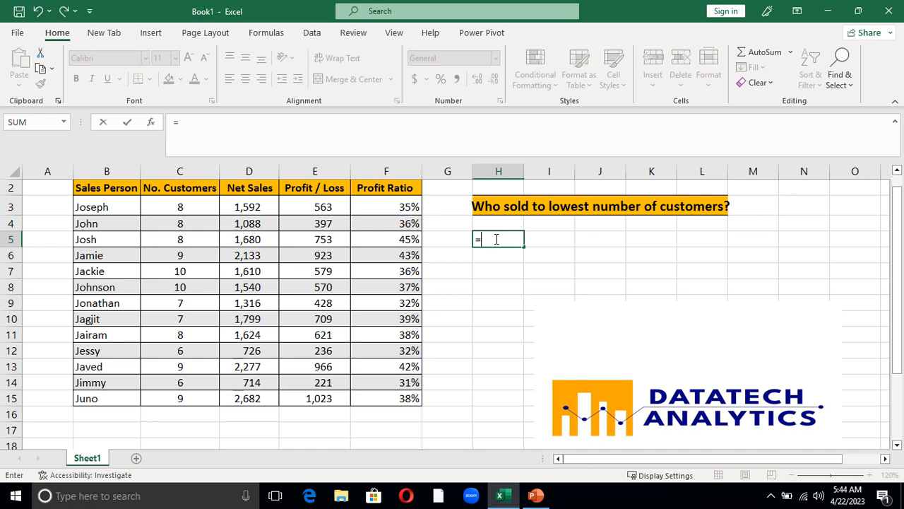
{"action": "type", "text": "i"}
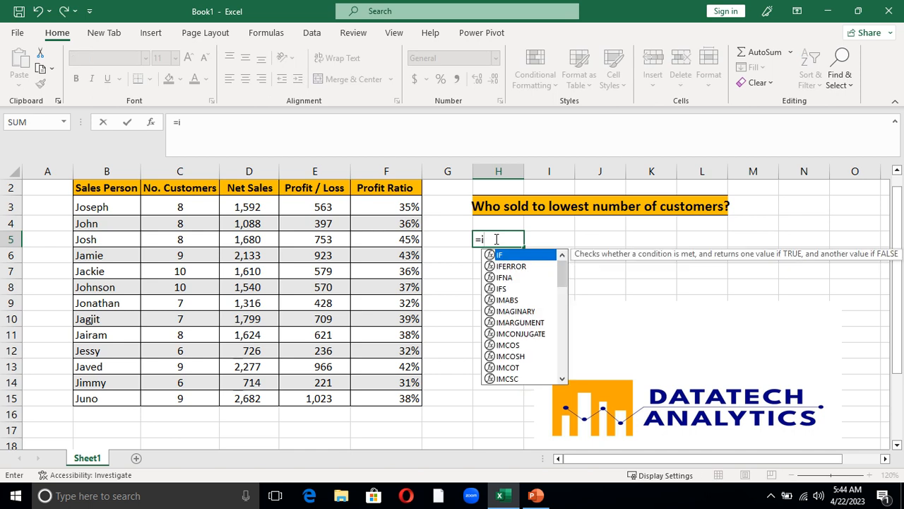
{"action": "type", "text": "nde"}
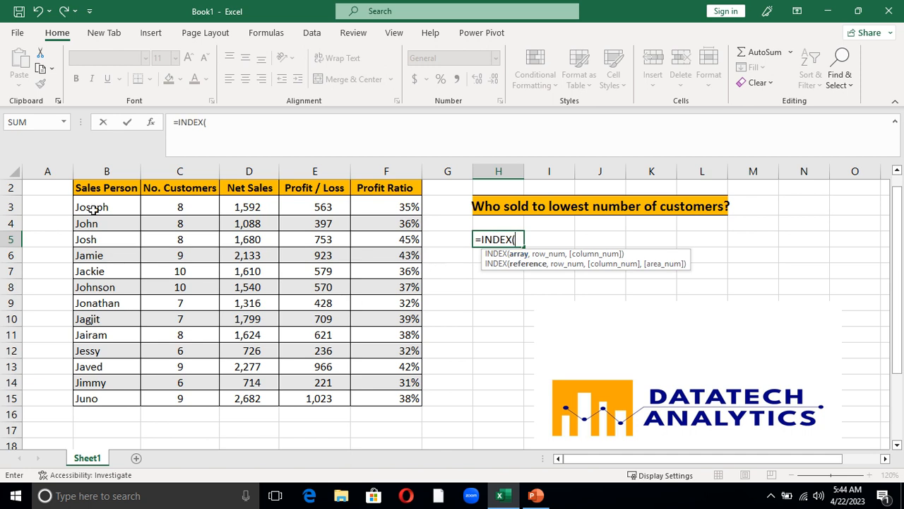
{"action": "left_click", "coordinate": [106, 206]}
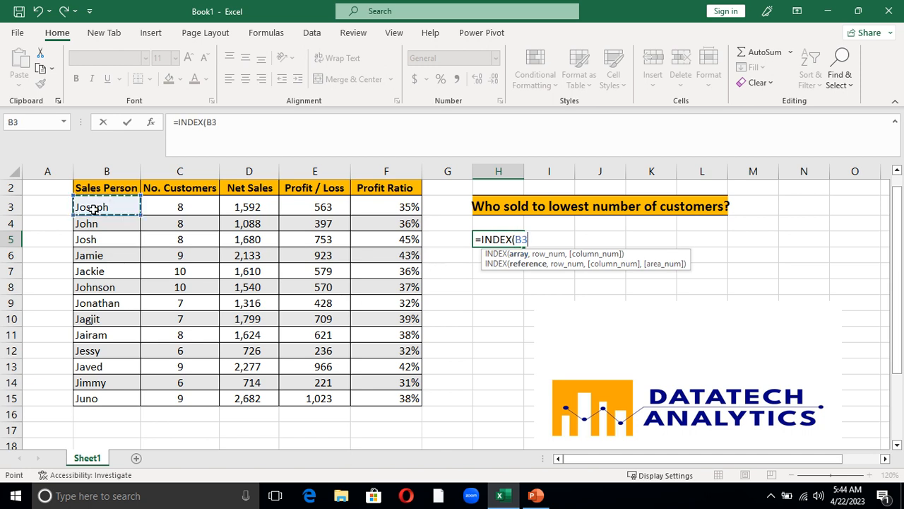
{"action": "left_click_drag", "start_coordinate": [106, 206], "coordinate": [107, 397]}
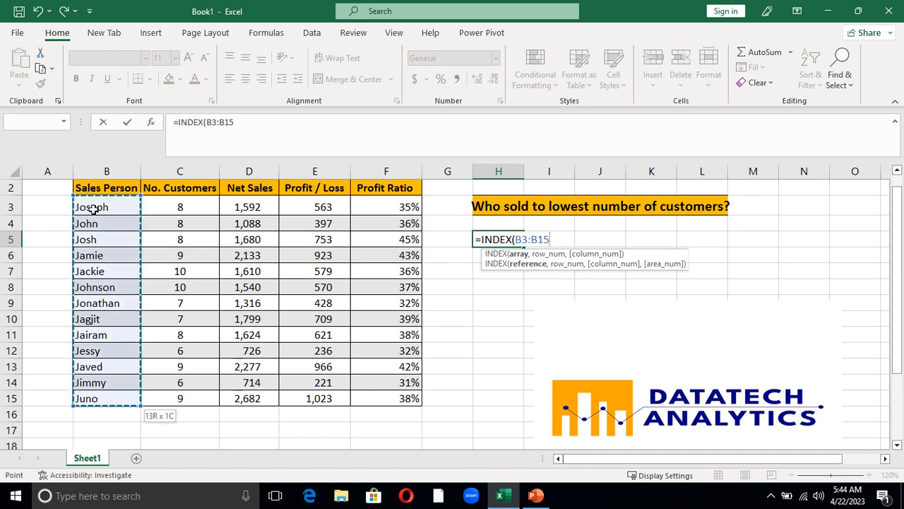
Step: Complete H5 as =INDEX(B3:B15,MATCH(MIN(C3:C15),C3:C15,0))
{"action": "type", "text": ",mat"}
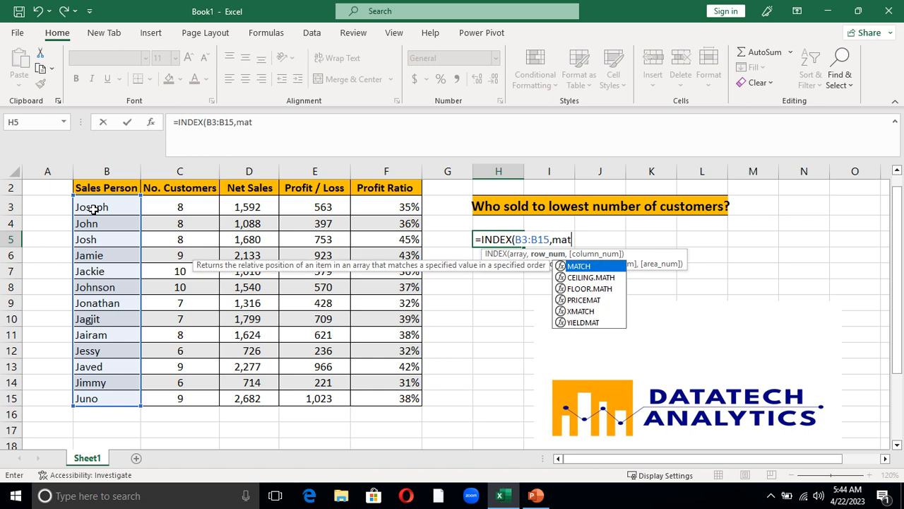
{"action": "mouse_move", "coordinate": [585, 273]}
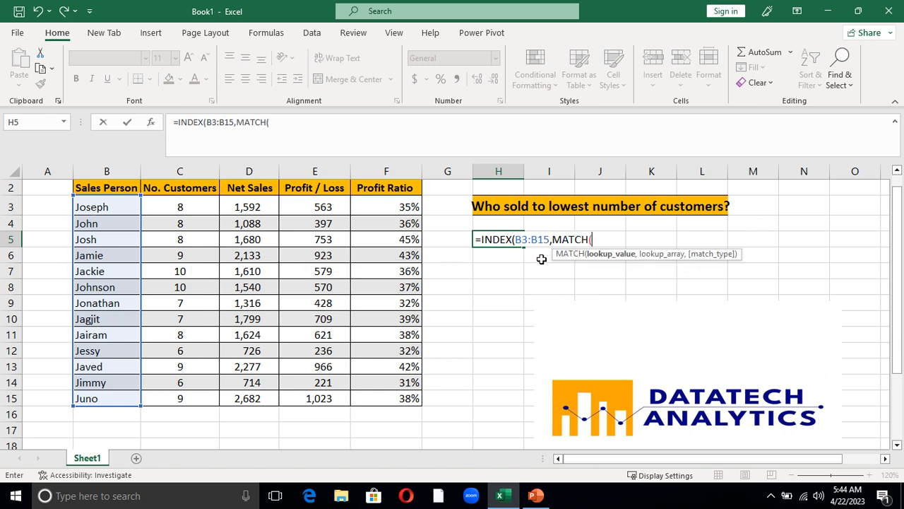
{"action": "mouse_move", "coordinate": [286, 279]}
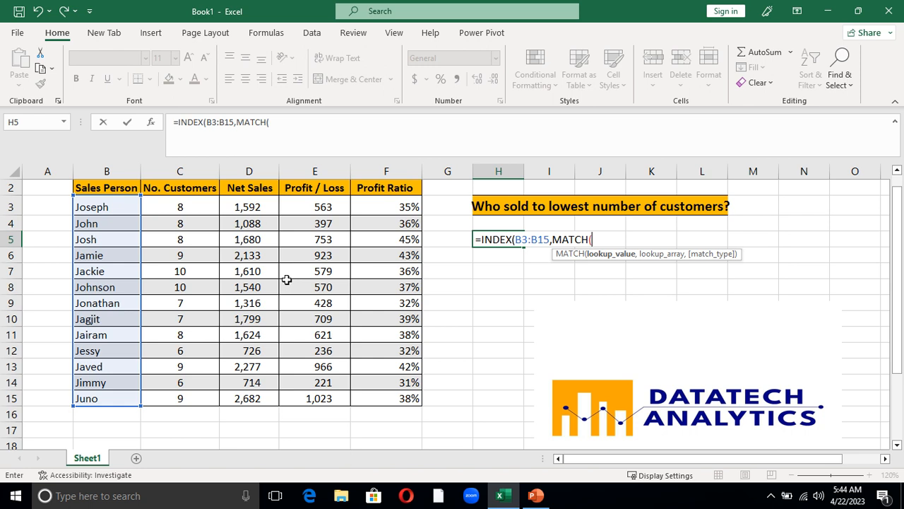
{"action": "type", "text": "mi"}
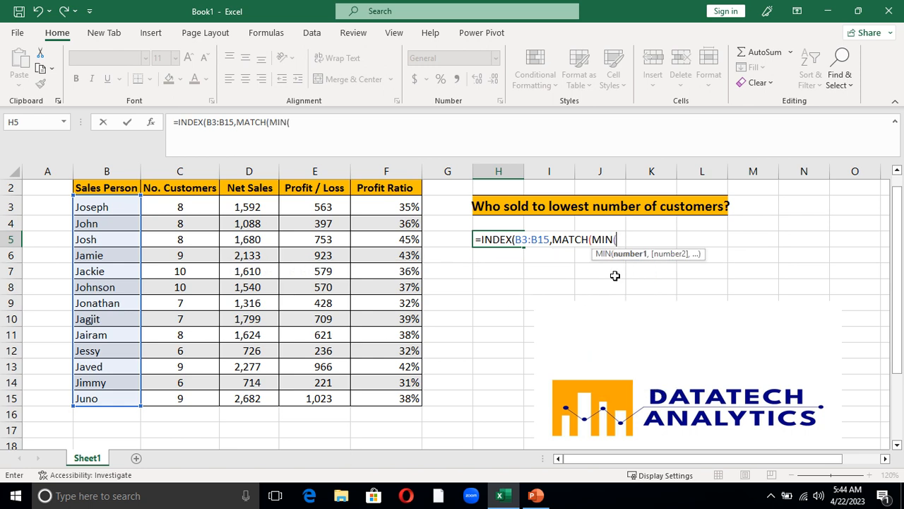
{"action": "left_click", "coordinate": [179, 207]}
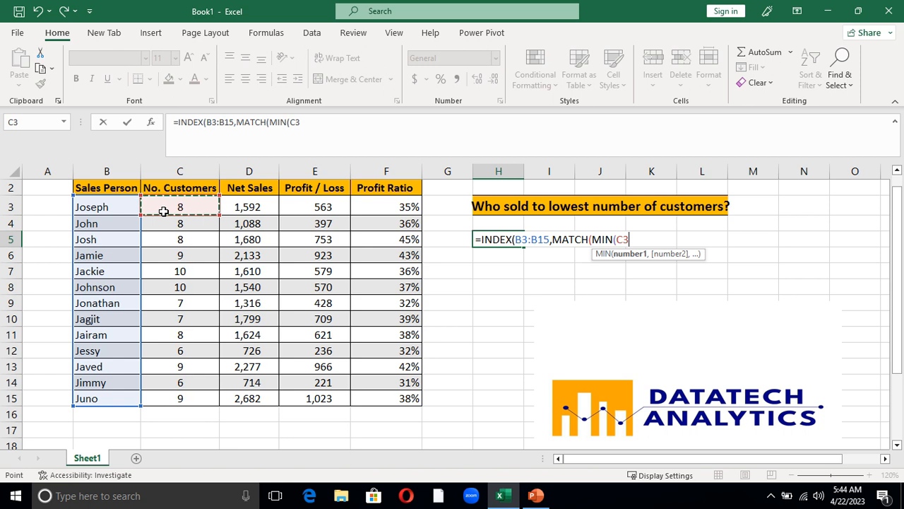
{"action": "left_click_drag", "start_coordinate": [179, 206], "coordinate": [179, 398]}
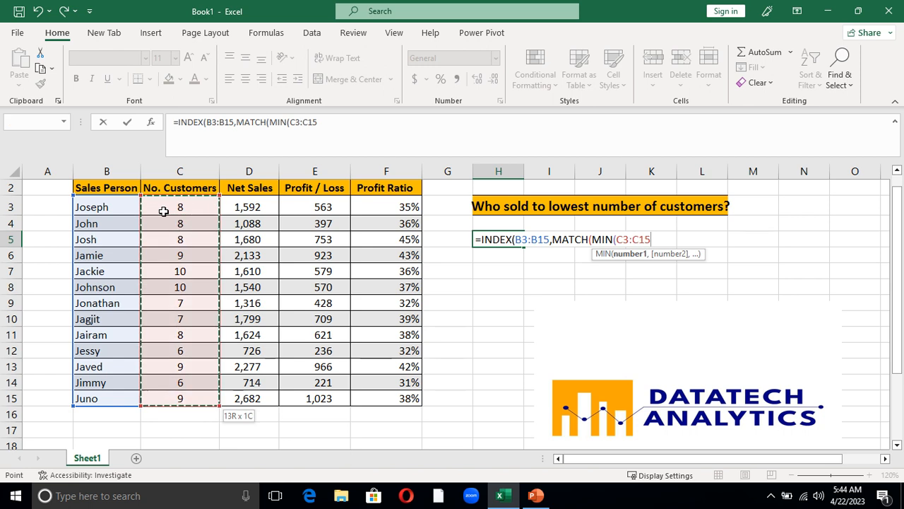
{"action": "type", "text": ")"}
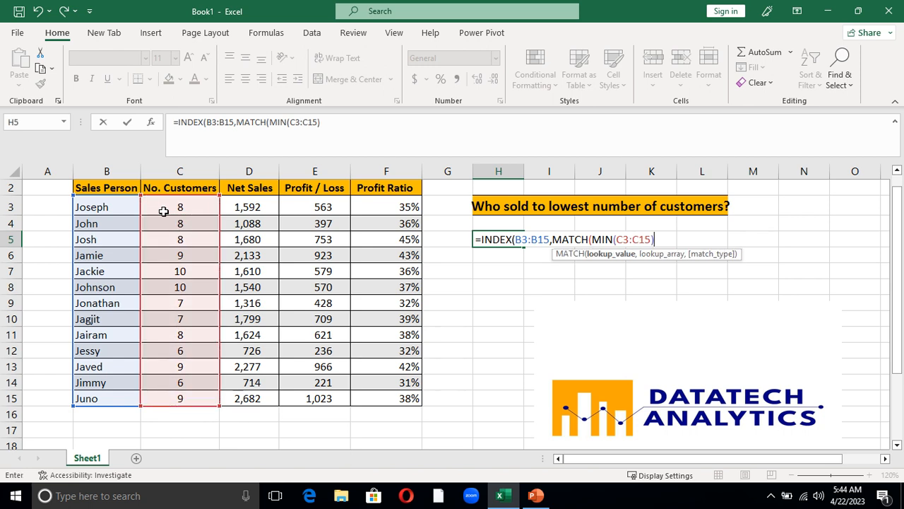
{"action": "type", "text": ","}
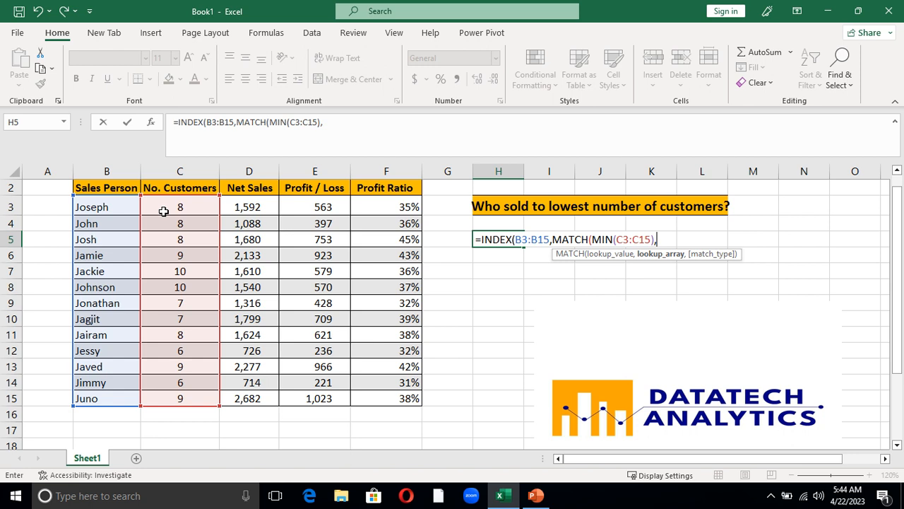
{"action": "mouse_move", "coordinate": [570, 236]}
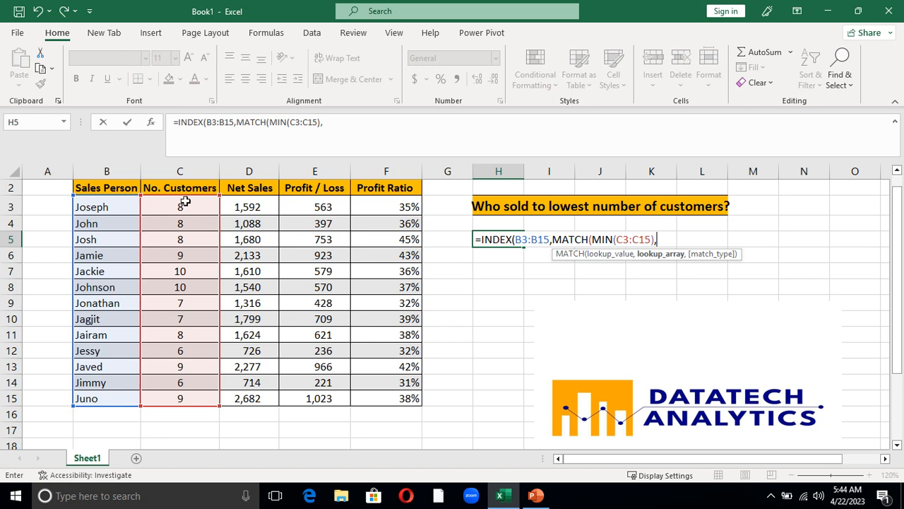
{"action": "left_click", "coordinate": [180, 206]}
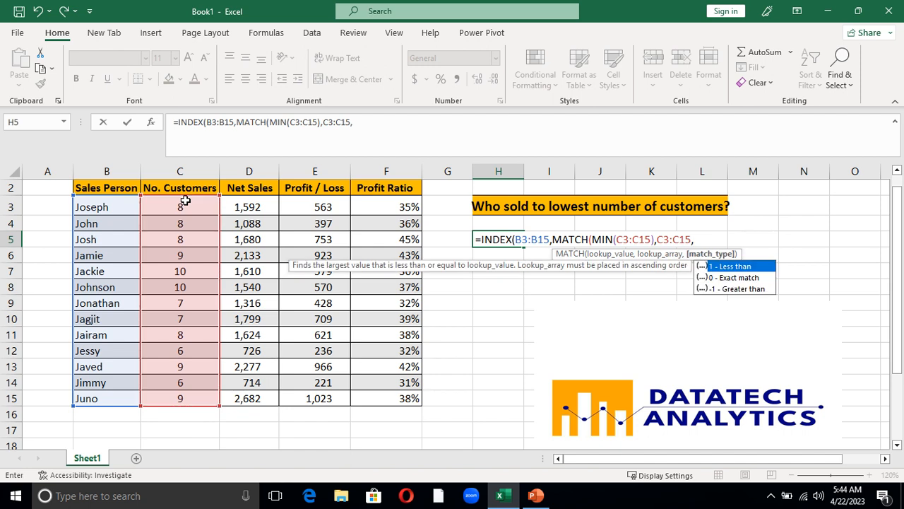
{"action": "type", "text": "0"}
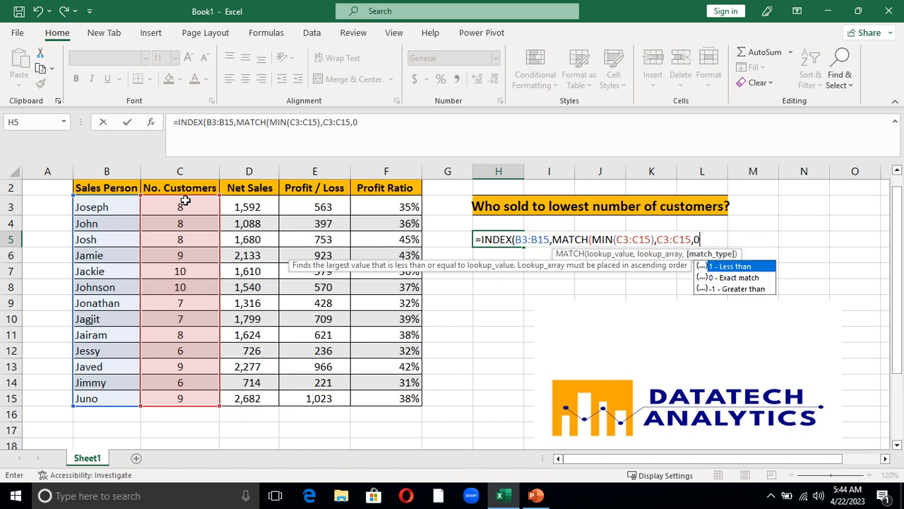
{"action": "type", "text": "))"}
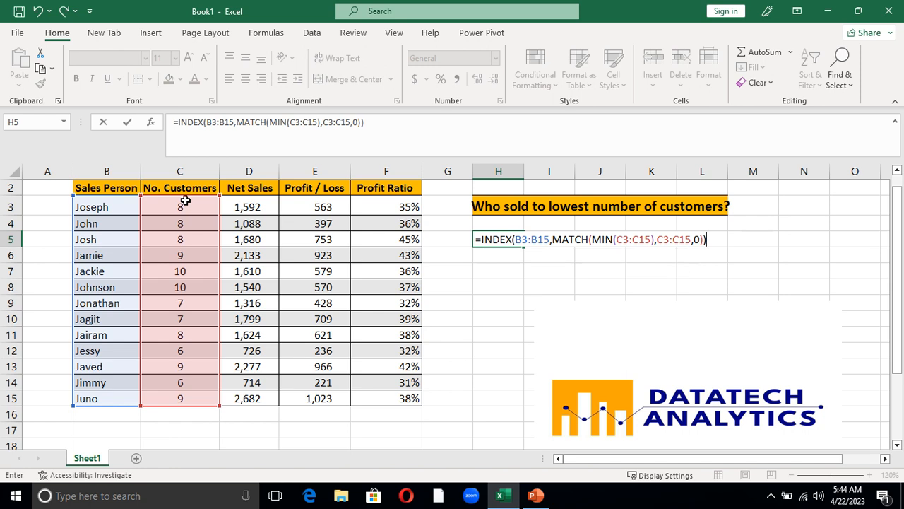
Step: Commit the INDEX/MATCH formula in H5 so it returns Jessy
{"action": "key", "text": "Return"}
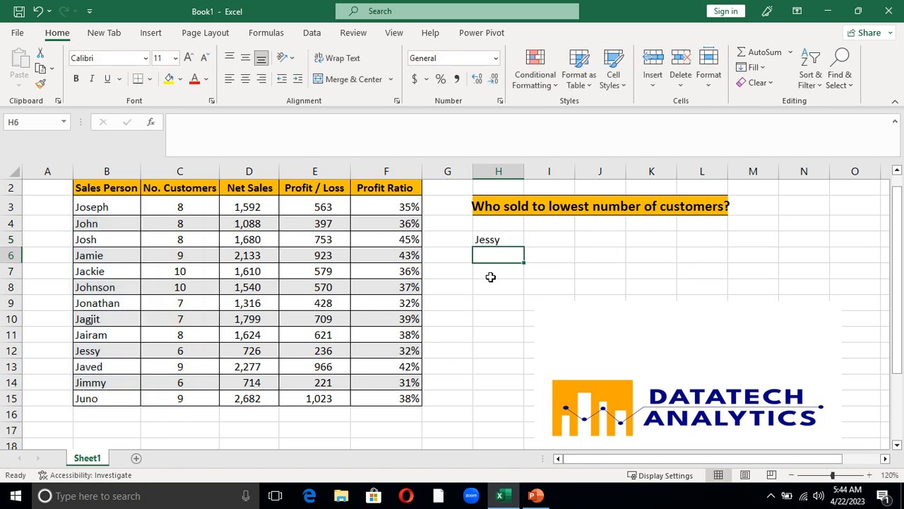
{"action": "mouse_move", "coordinate": [177, 342]}
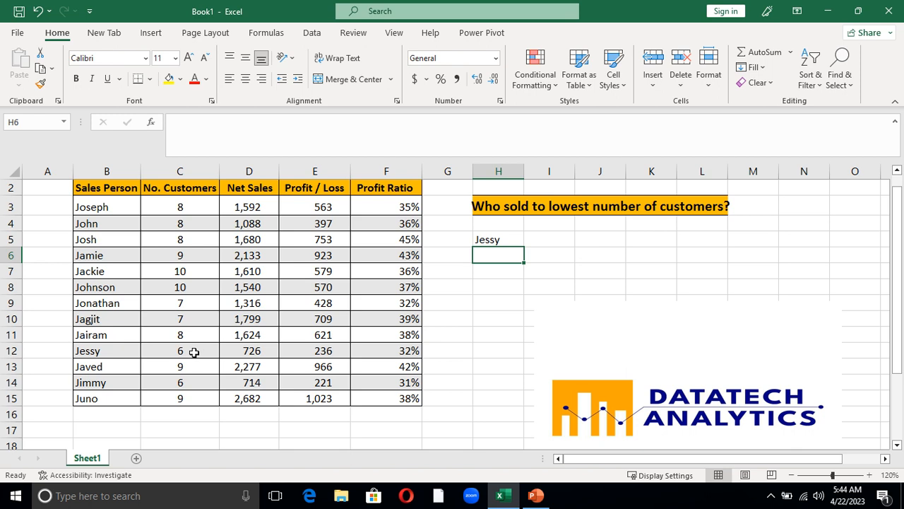
{"action": "mouse_move", "coordinate": [115, 334]}
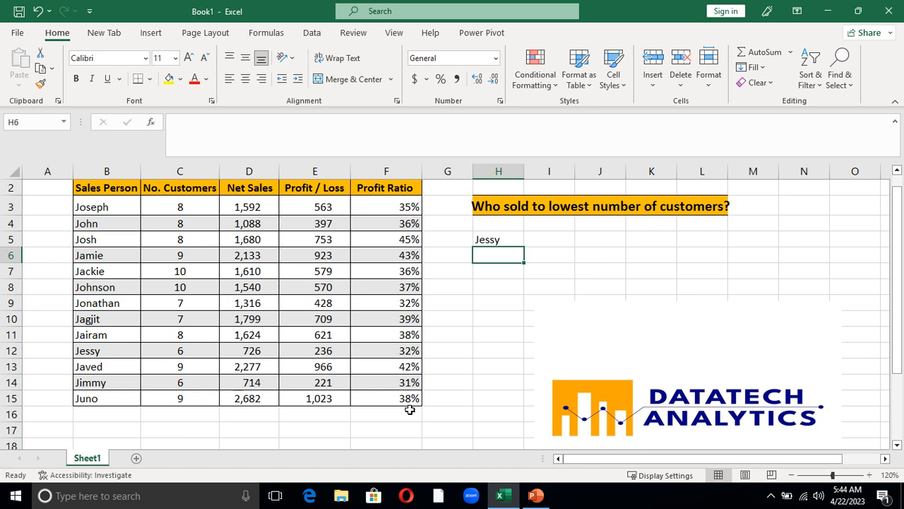
{"action": "mouse_move", "coordinate": [480, 340]}
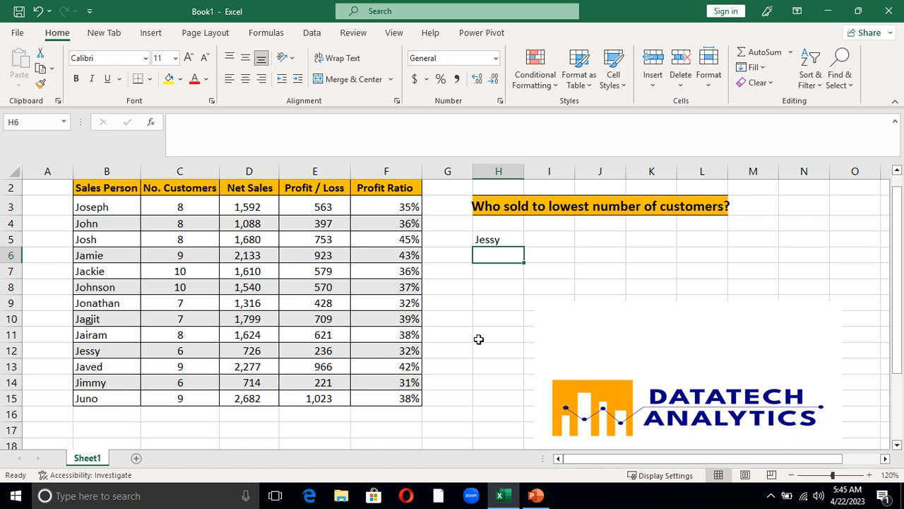
{"action": "mouse_move", "coordinate": [496, 258]}
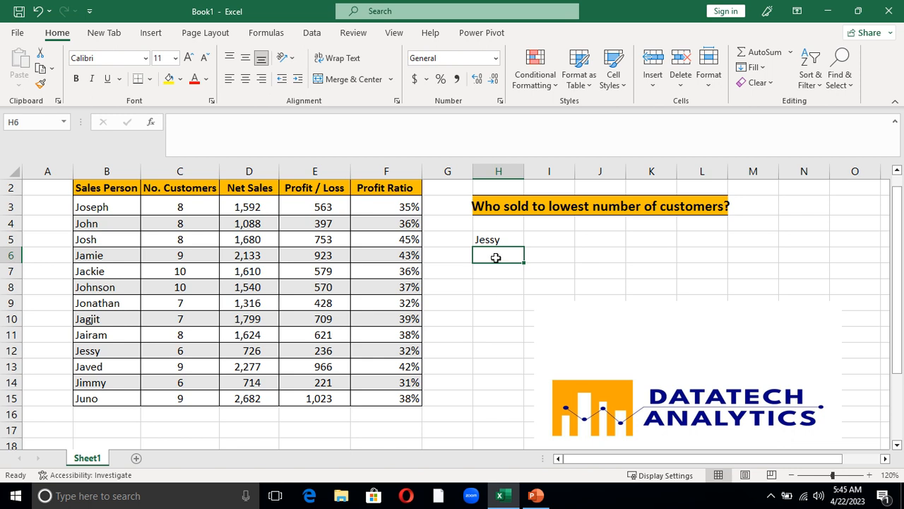
Step: Build =FILTER(B3:F15,C3:C15=MIN(C3:C15)) in H6 below the Jessy result
{"action": "type", "text": "="}
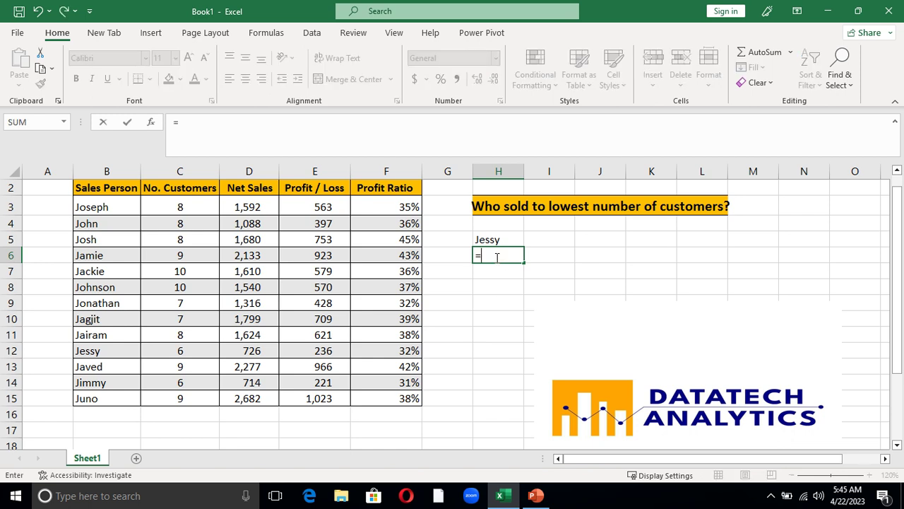
{"action": "type", "text": "fi"}
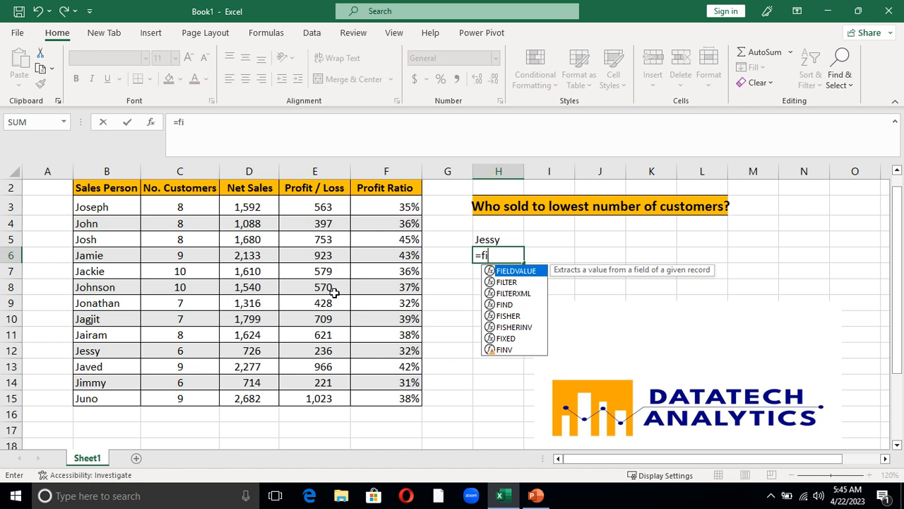
{"action": "type", "text": "l"}
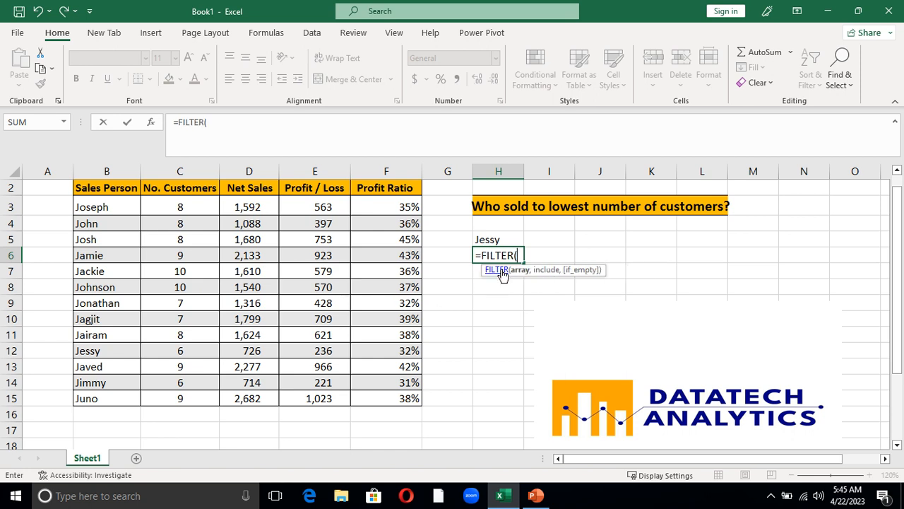
{"action": "mouse_move", "coordinate": [350, 363]}
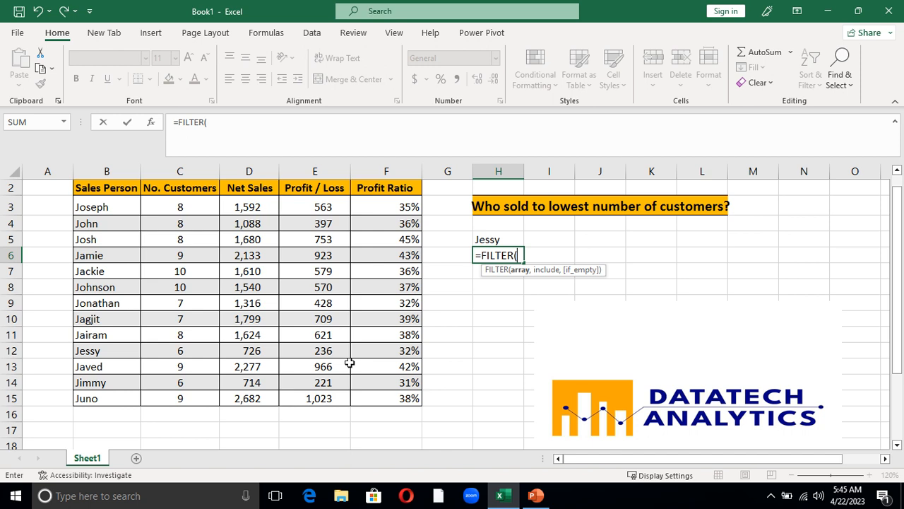
{"action": "mouse_move", "coordinate": [92, 222]}
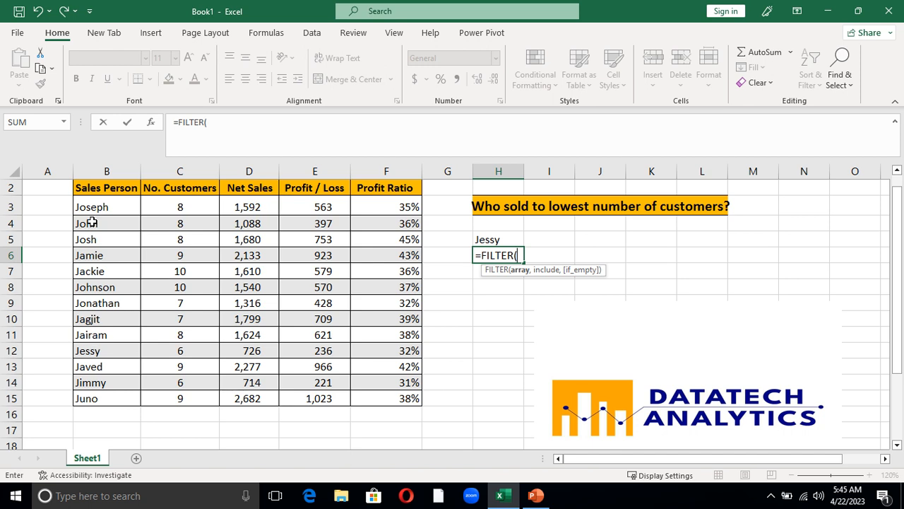
{"action": "mouse_move", "coordinate": [87, 207]}
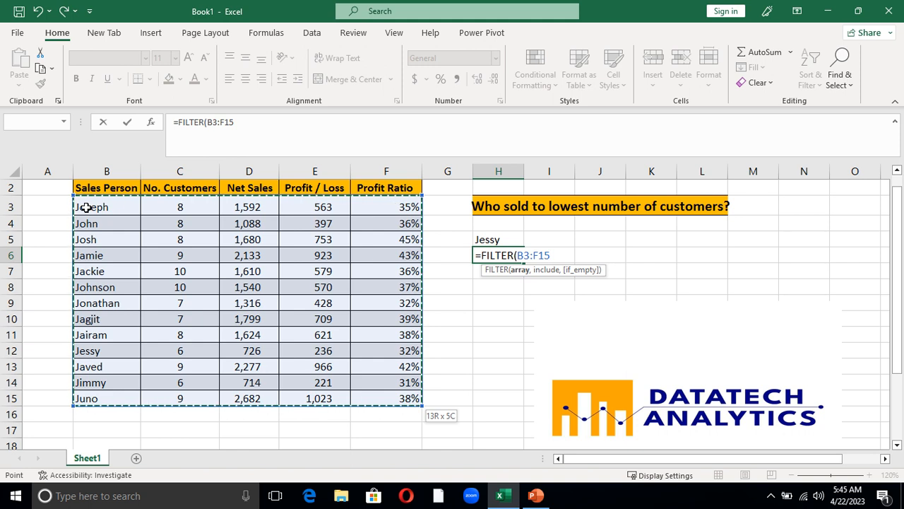
{"action": "type", "text": ","}
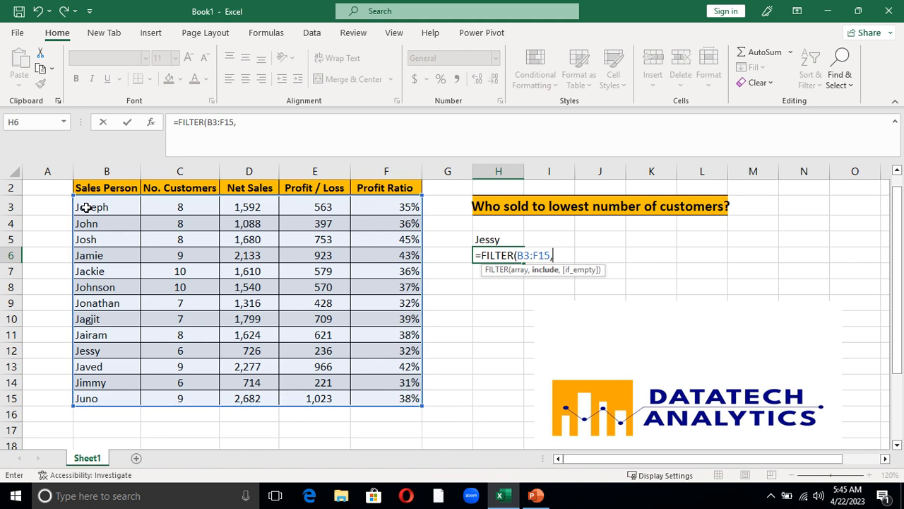
{"action": "mouse_move", "coordinate": [458, 351]}
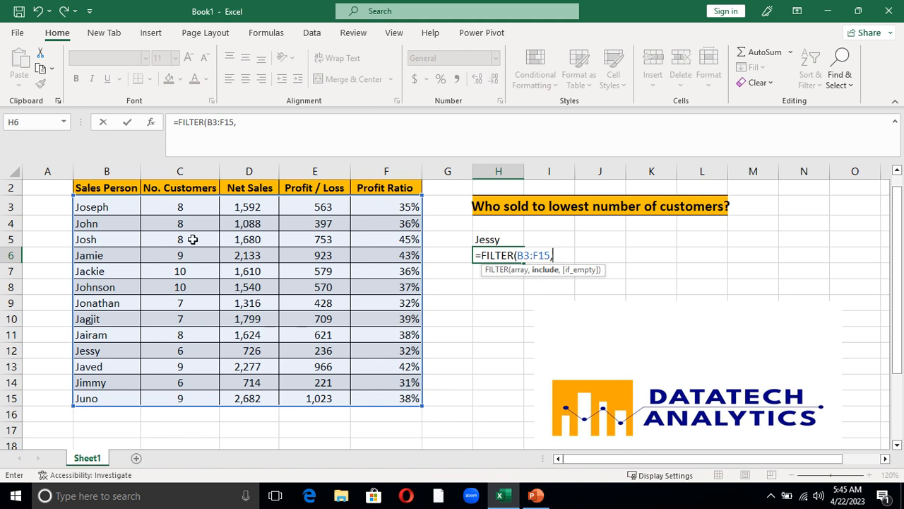
{"action": "left_click", "coordinate": [179, 206]}
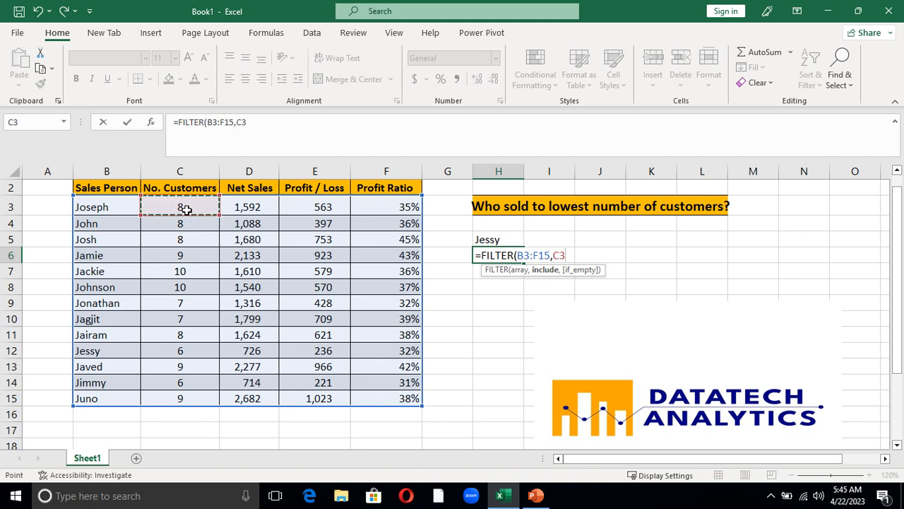
{"action": "left_click_drag", "start_coordinate": [180, 206], "coordinate": [180, 397]}
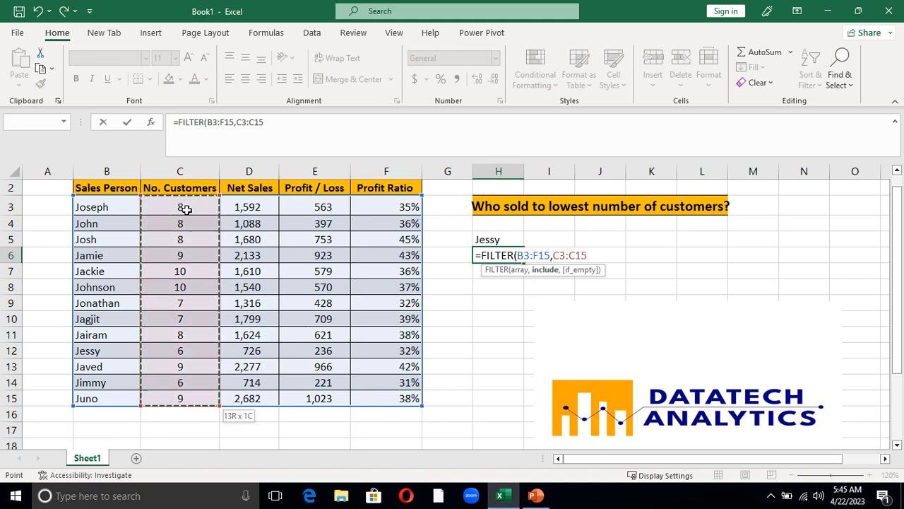
{"action": "type", "text": "="}
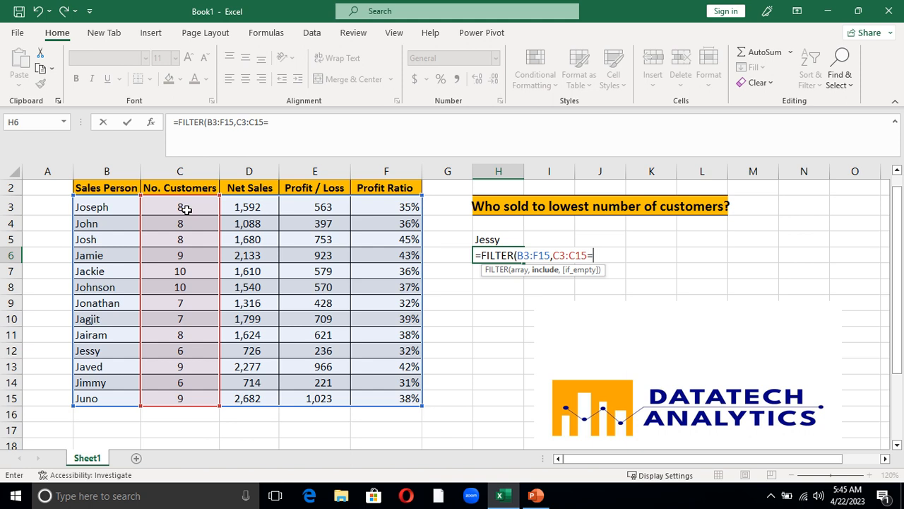
{"action": "type", "text": "Mi"}
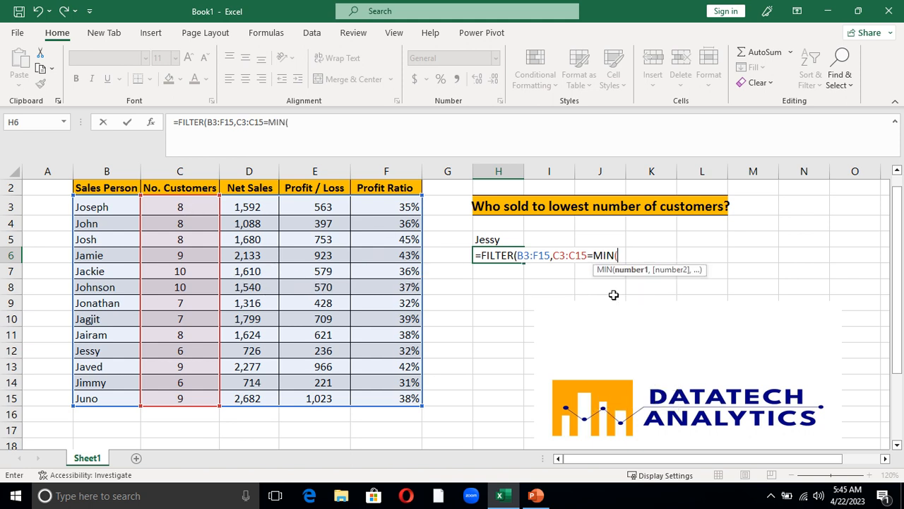
{"action": "left_click", "coordinate": [180, 205]}
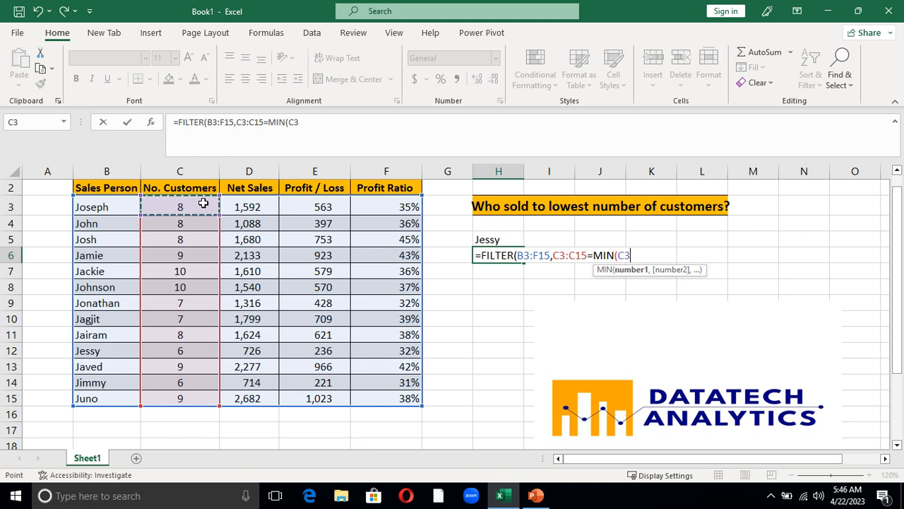
{"action": "left_click_drag", "start_coordinate": [180, 206], "coordinate": [180, 397]}
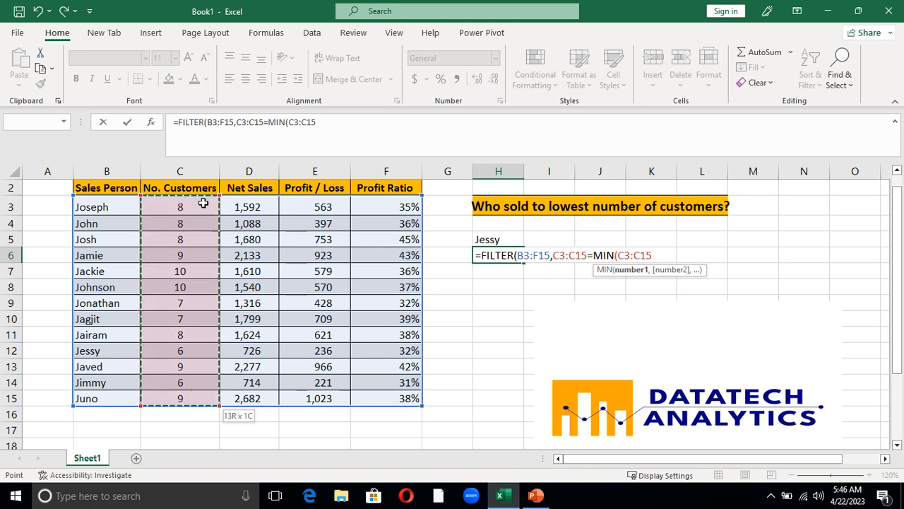
{"action": "type", "text": ")"}
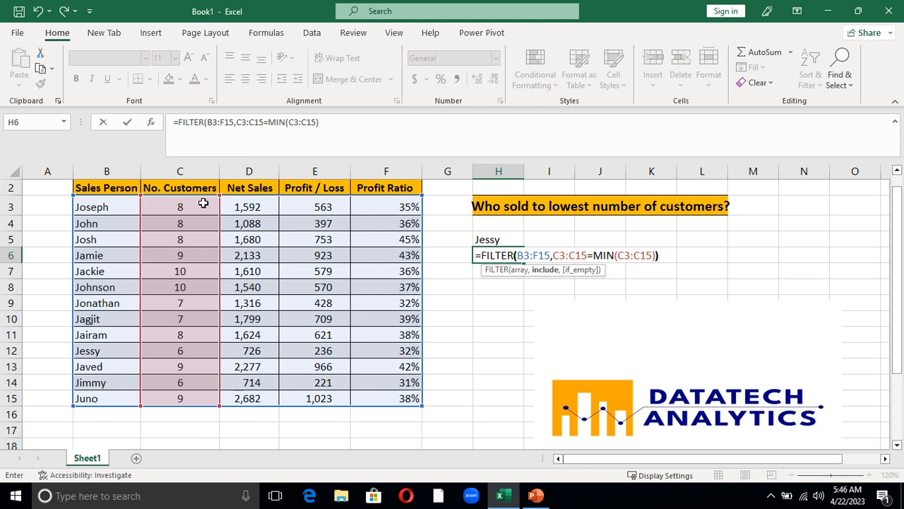
Step: Enter the FILTER formula, spilling Jessy's and Jimmy's rows, then reselect H6 for revision
{"action": "key", "text": "Return"}
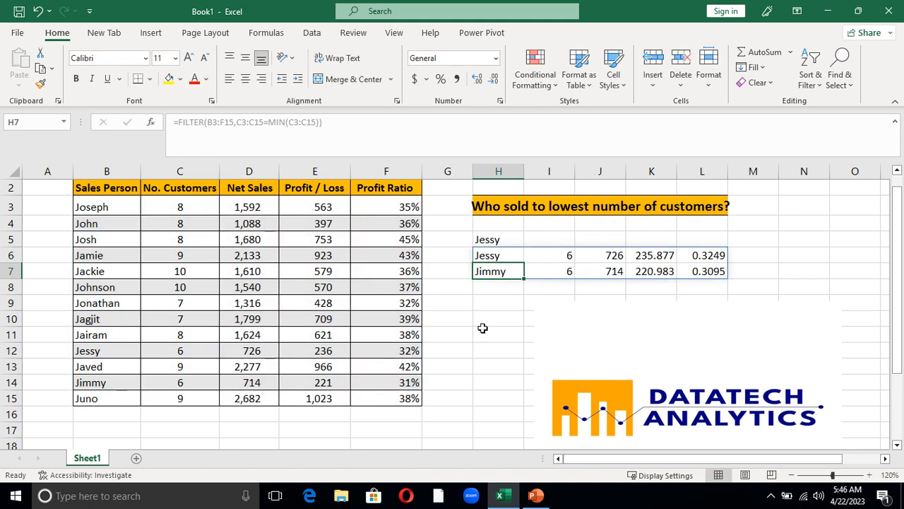
{"action": "mouse_move", "coordinate": [464, 336]}
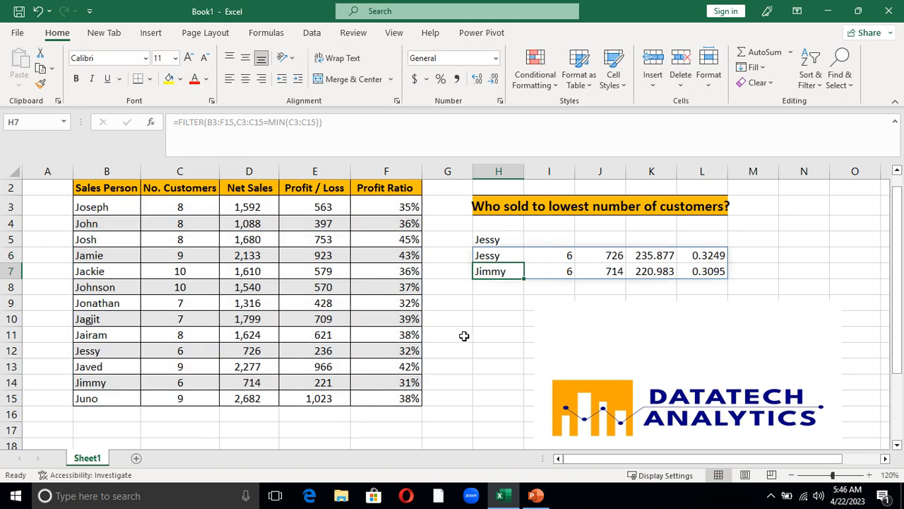
{"action": "mouse_move", "coordinate": [496, 336]}
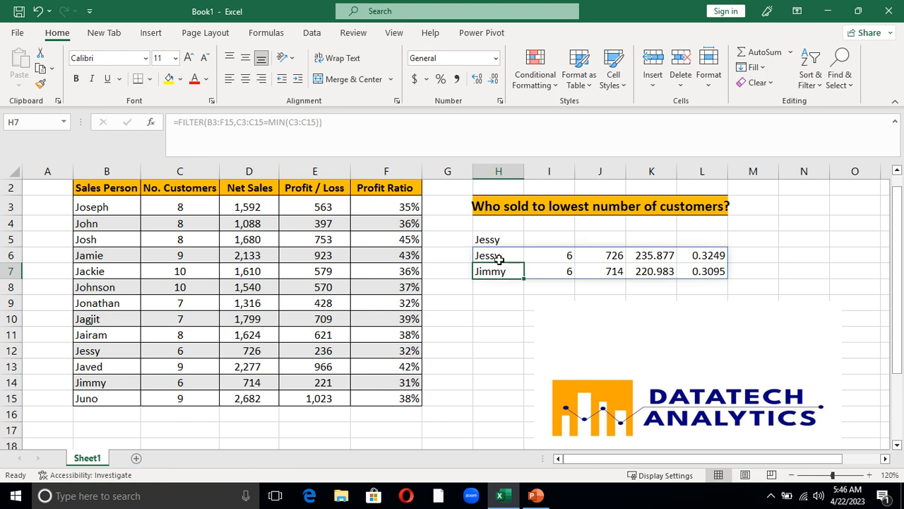
{"action": "mouse_move", "coordinate": [505, 315]}
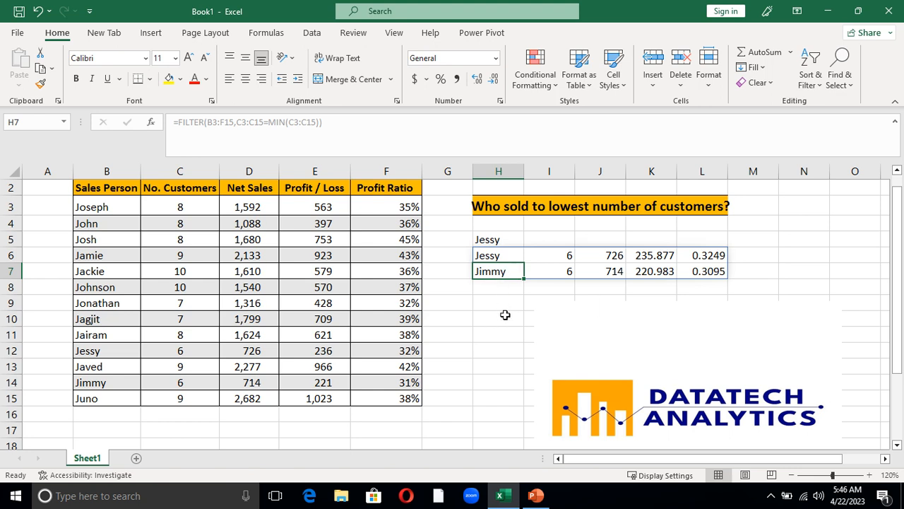
{"action": "left_click", "coordinate": [498, 318]}
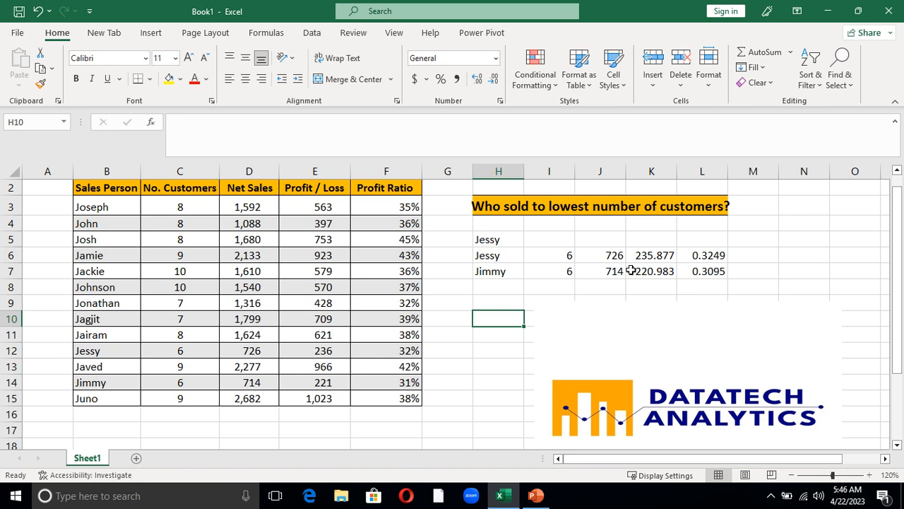
{"action": "mouse_move", "coordinate": [613, 279]}
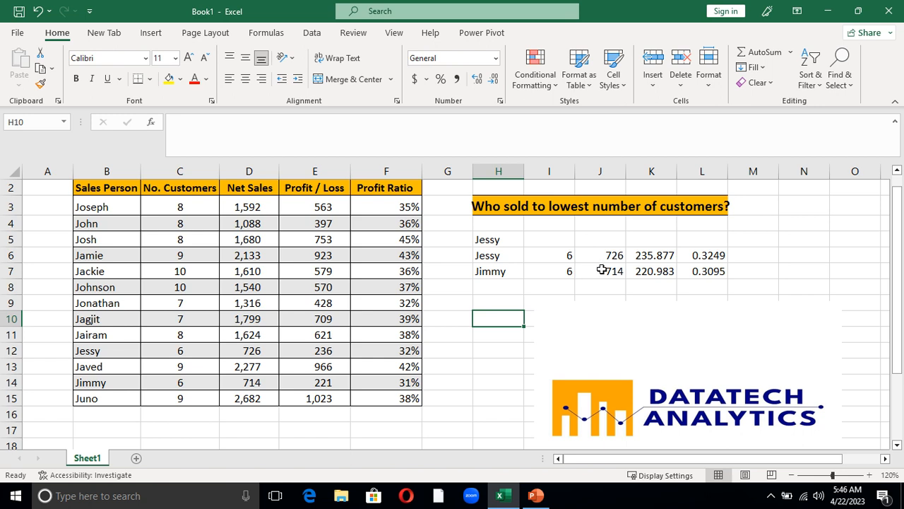
{"action": "mouse_move", "coordinate": [646, 278]}
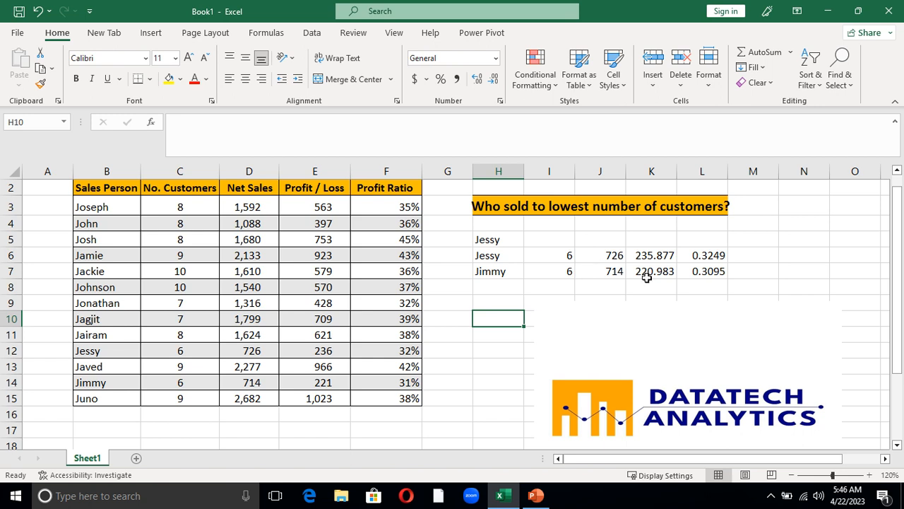
{"action": "mouse_move", "coordinate": [473, 236]}
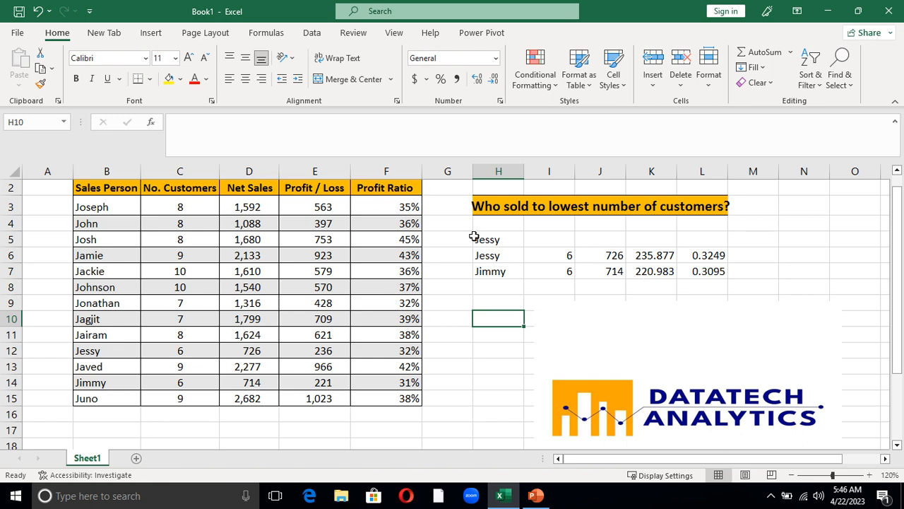
{"action": "mouse_move", "coordinate": [492, 262]}
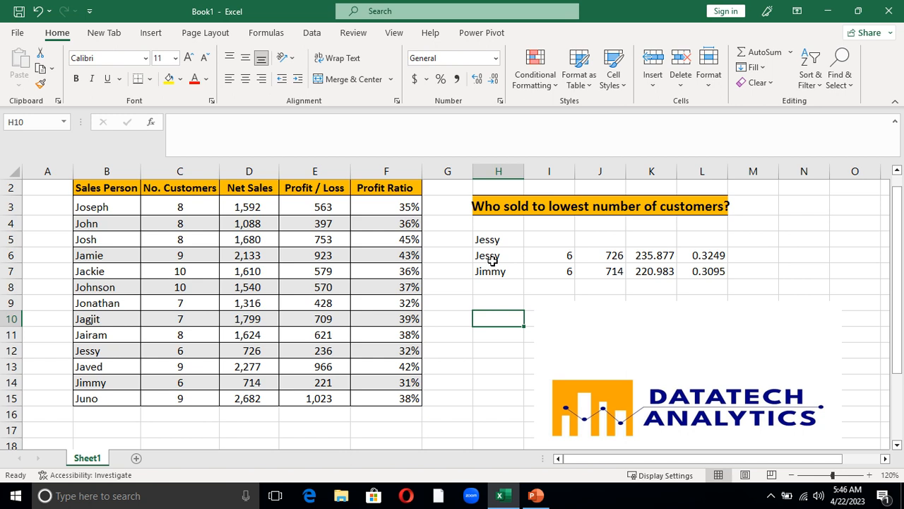
{"action": "left_click", "coordinate": [498, 255]}
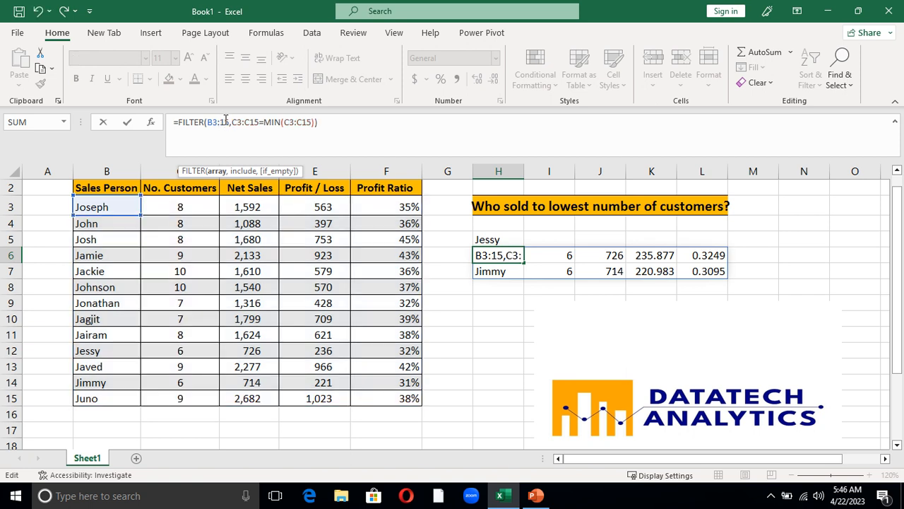
Step: Commit the revised =FILTER(B3:B15,C3:C15=MIN(C3:C15)) so only Jessy and Jimmy spill
{"action": "key", "text": "Return"}
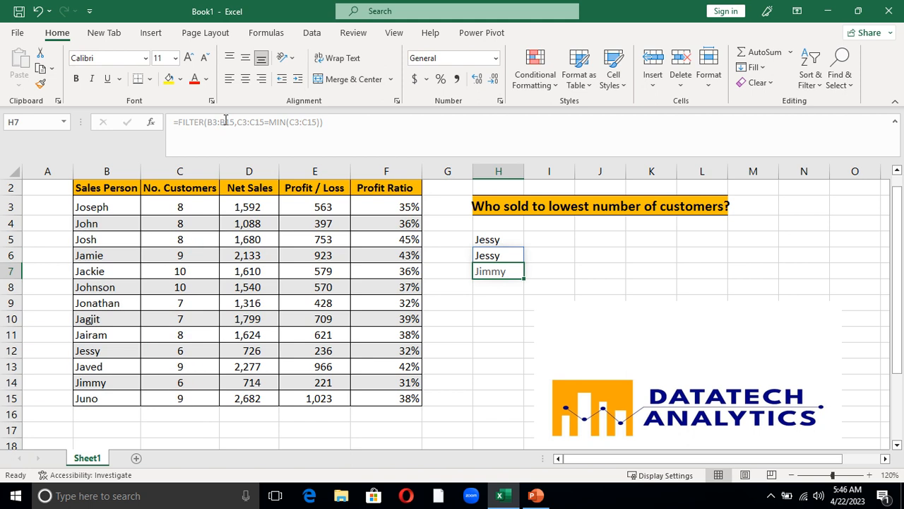